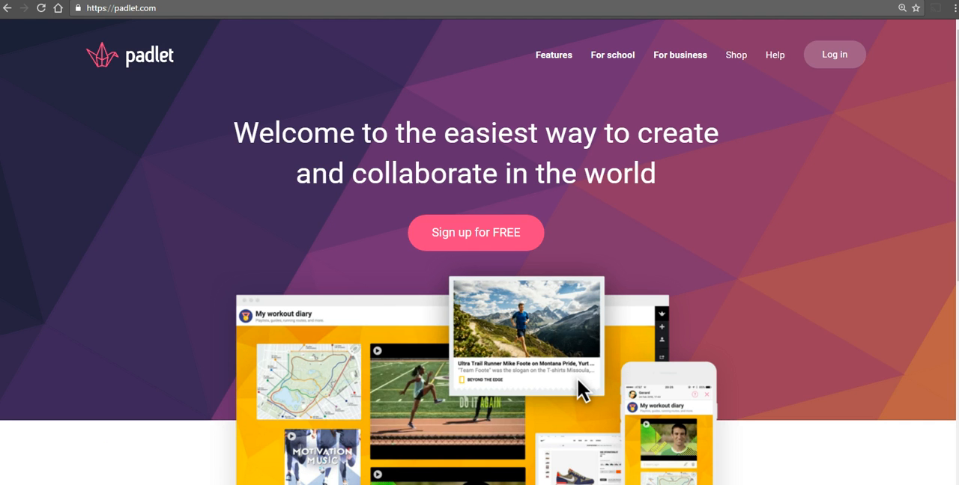
# Log in from Padlet's public welcome page to reach the account dashboard.
pyautogui.click(833, 54)
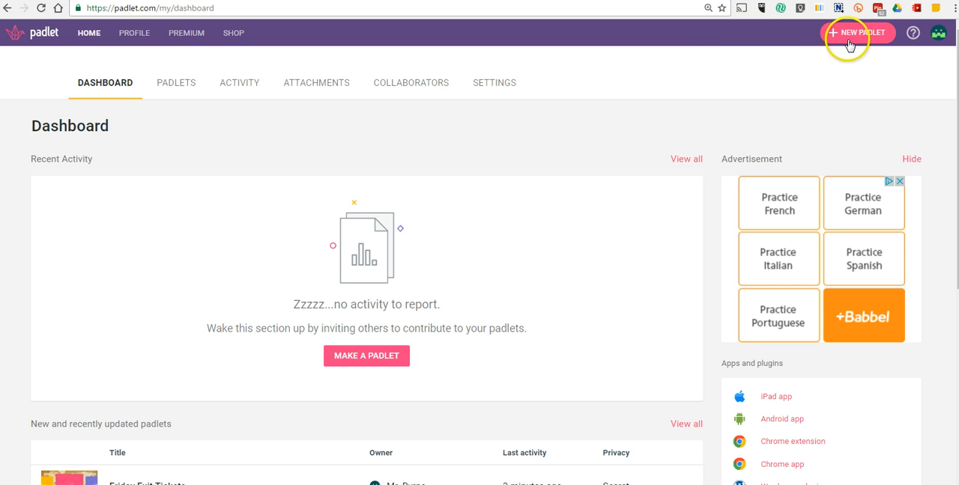
# Start a new padlet titled 'Exit tickets on Friday', described 'Share something that you learned this week.'.
pyautogui.click(857, 32)
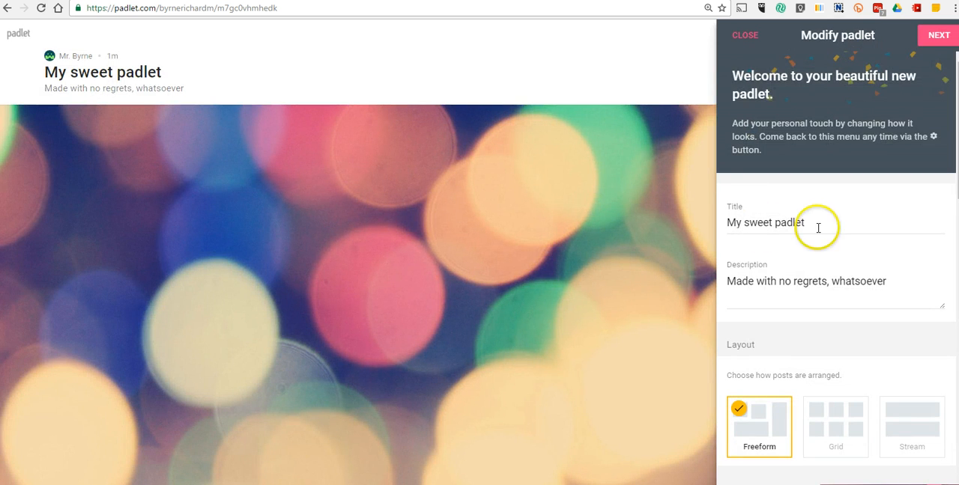
pyautogui.write('E')
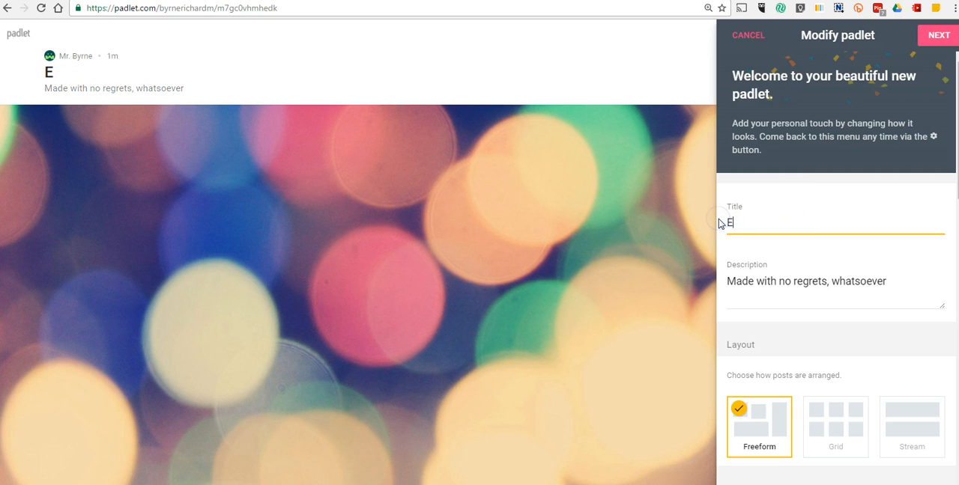
pyautogui.write('xit tickets on Friday')
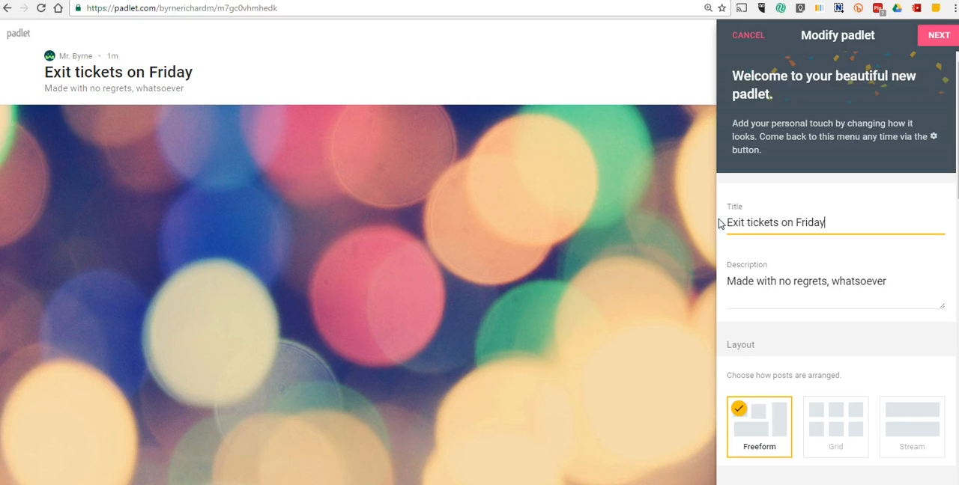
pyautogui.tripleClick(806, 281)
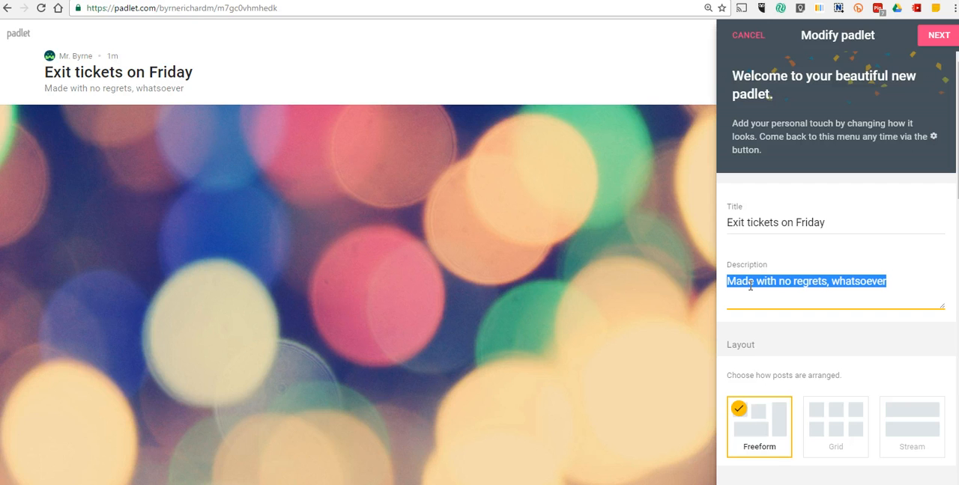
pyautogui.write('Share som')
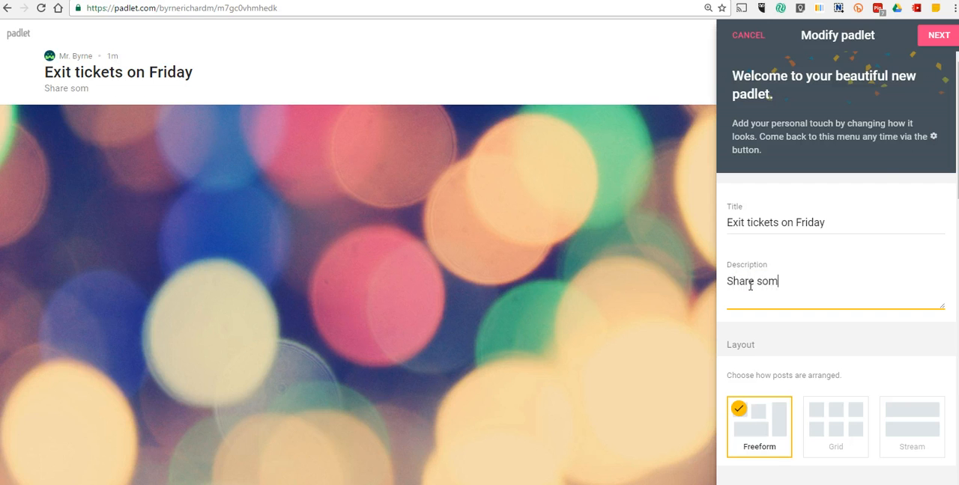
pyautogui.write('ething')
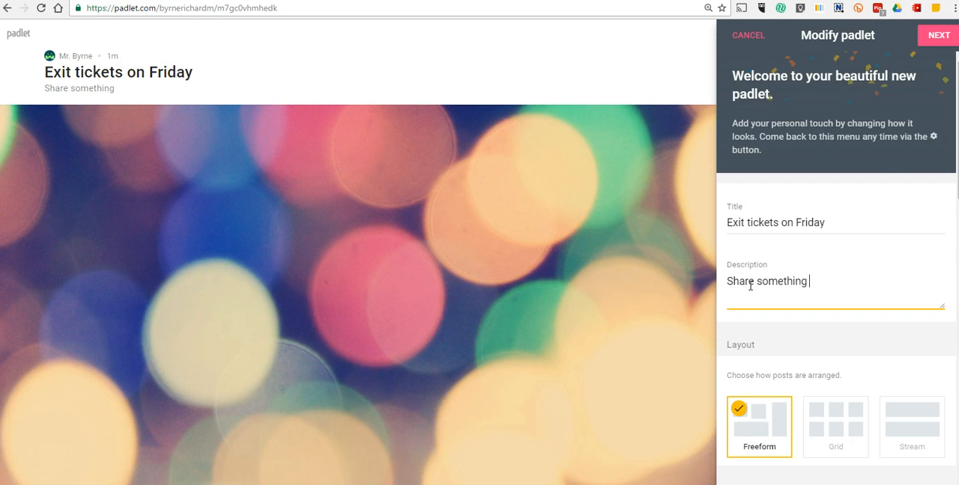
pyautogui.write('that you learned this week.')
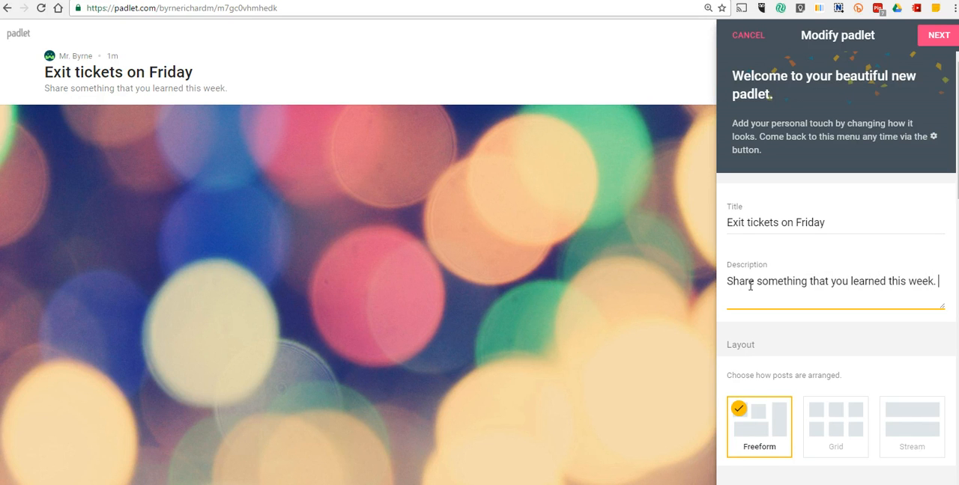
# Choose Grid layout, world map wallpaper and sun icon, and enable comments.
pyautogui.click(835, 305)
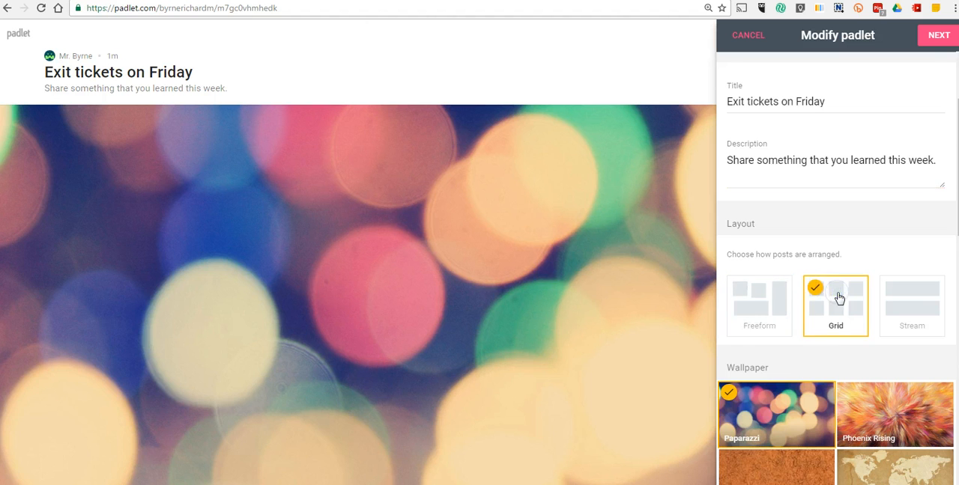
pyautogui.click(894, 180)
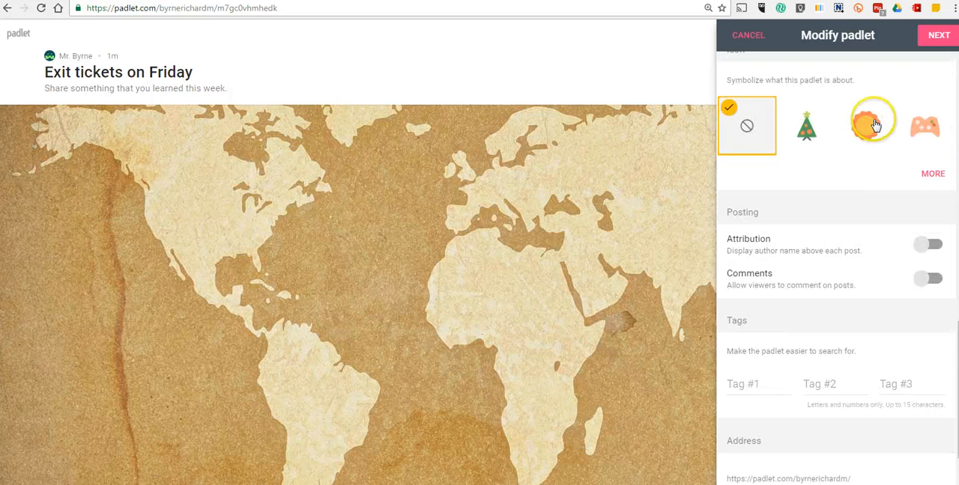
pyautogui.click(873, 125)
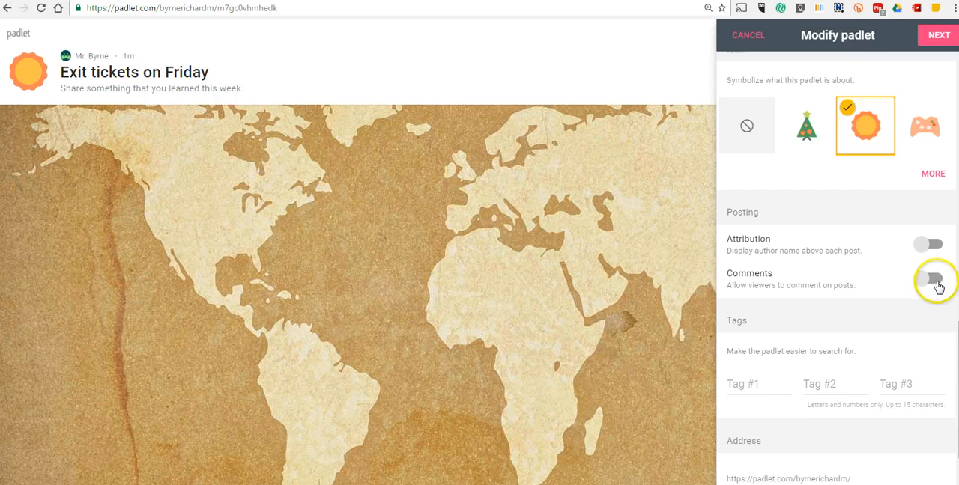
pyautogui.click(932, 288)
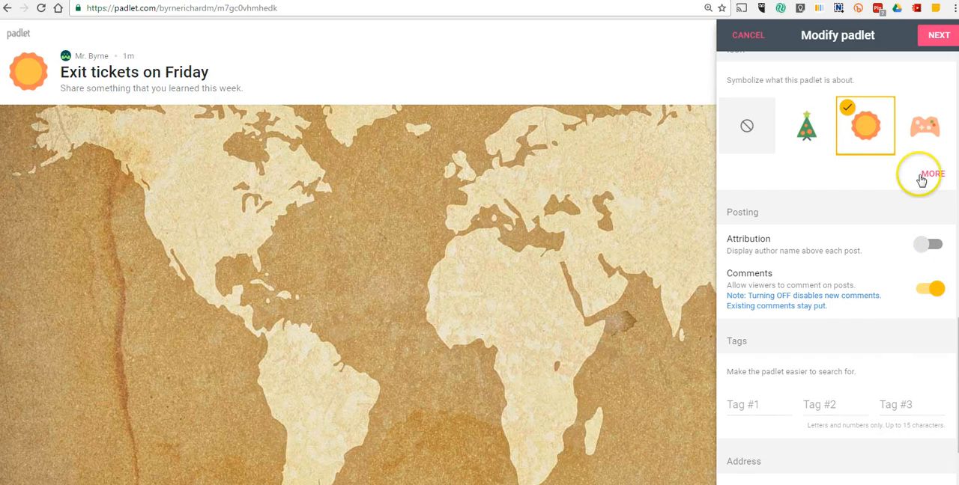
pyautogui.click(938, 34)
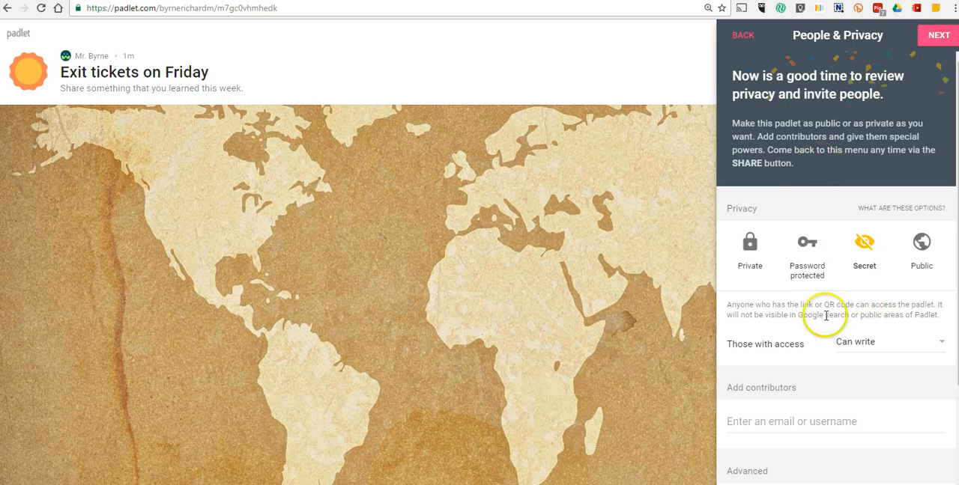
pyautogui.moveTo(850, 257)
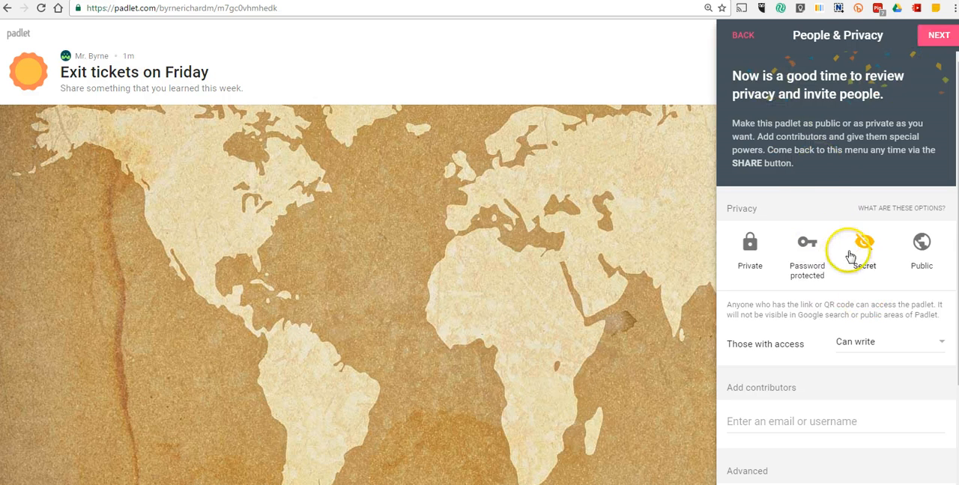
# Keep the padlet Secret with link-only access and complete the setup.
pyautogui.click(863, 242)
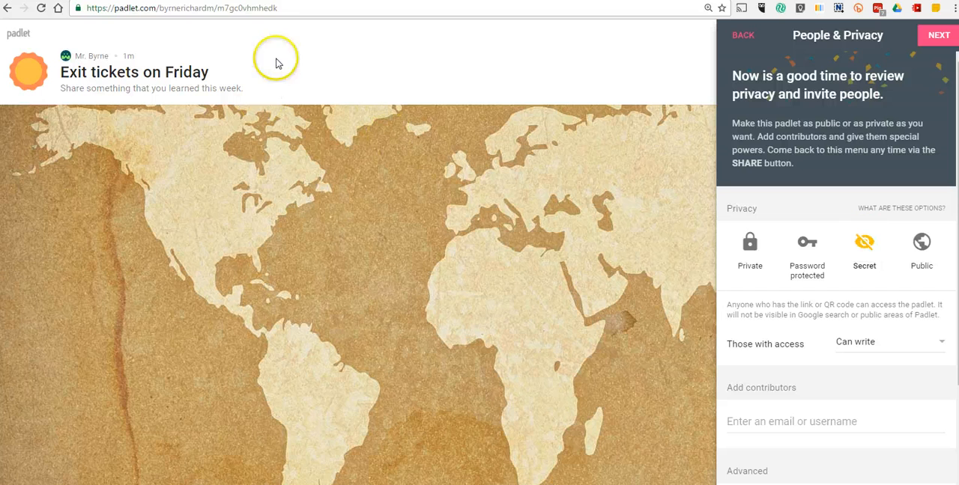
pyautogui.click(180, 8)
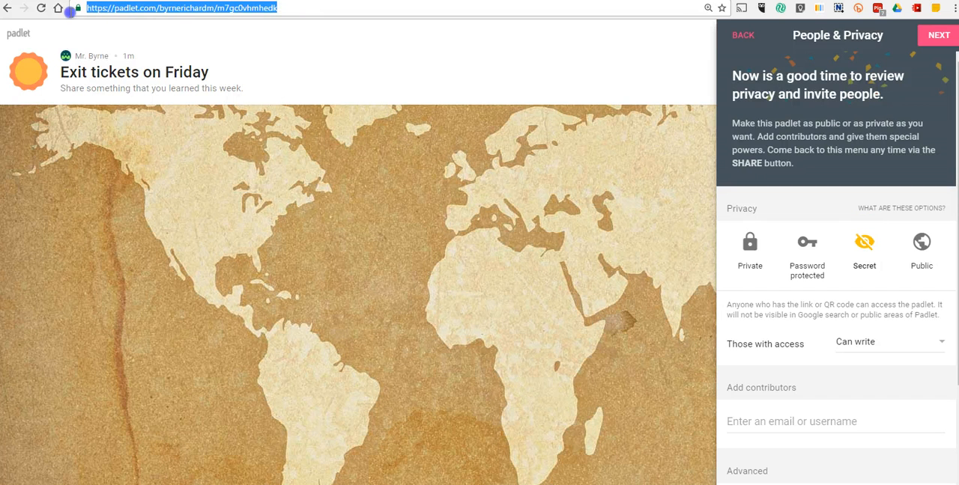
pyautogui.moveTo(643, 203)
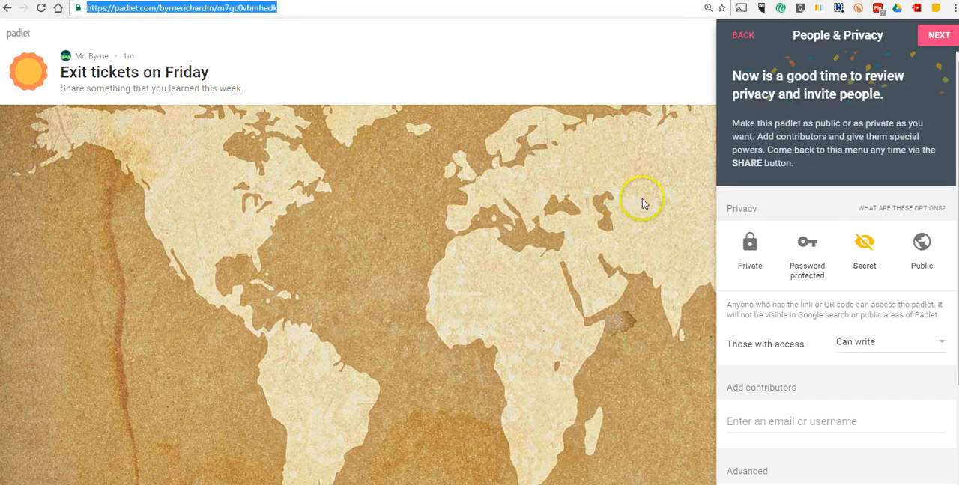
pyautogui.click(938, 35)
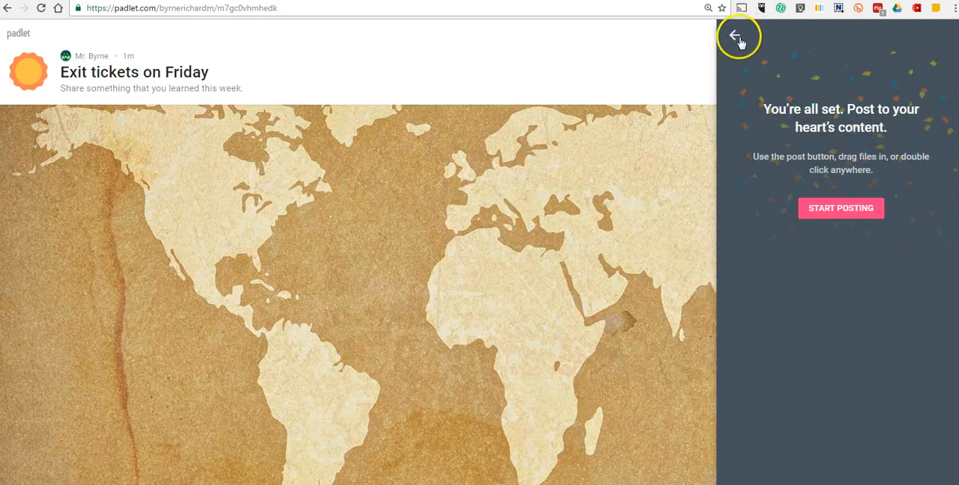
# Post 'Max' with the body 'This week I learned about timezones.' on the wall.
pyautogui.click(737, 36)
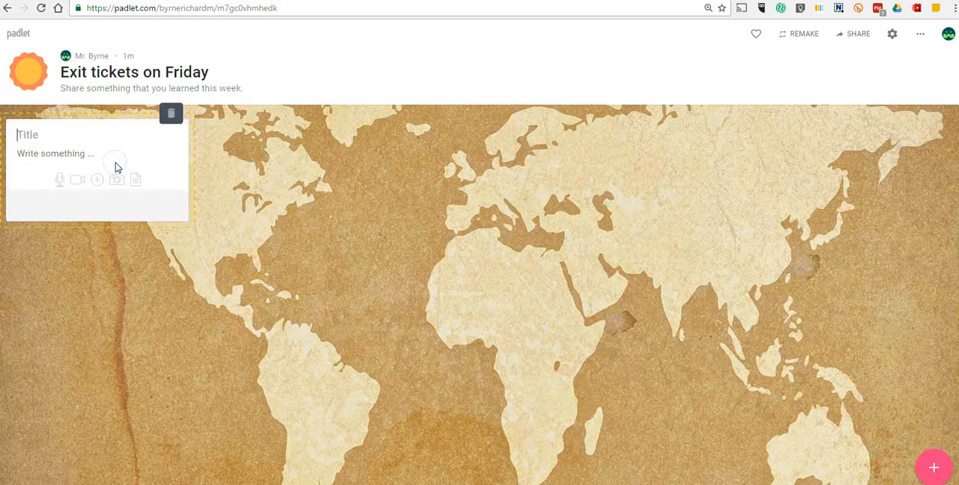
pyautogui.write('Max')
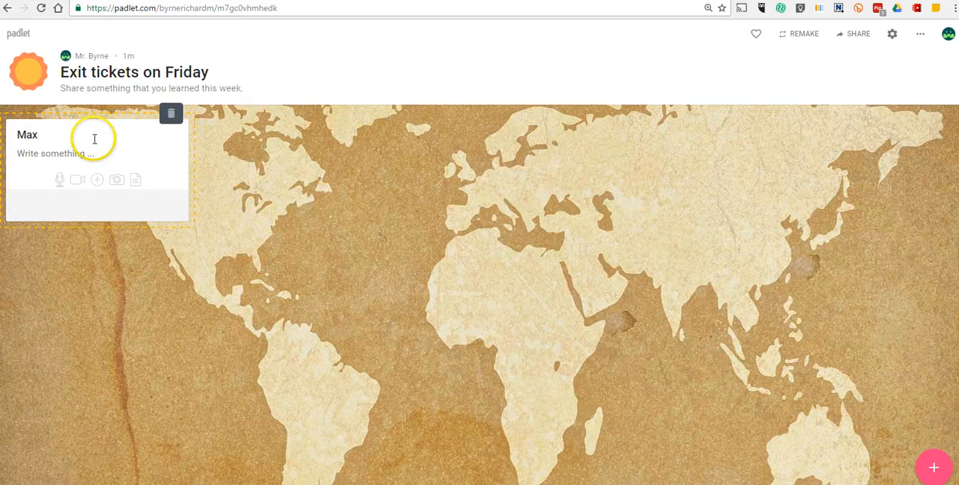
pyautogui.click(81, 154)
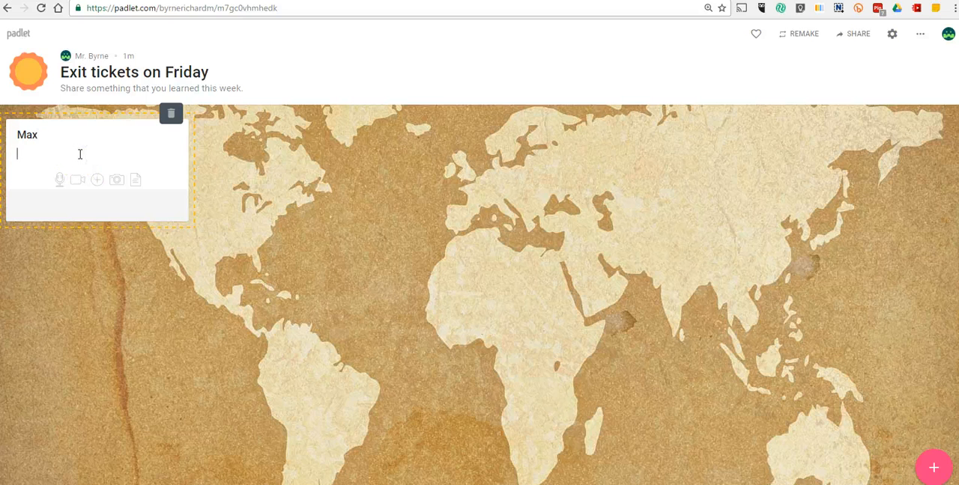
pyautogui.write('This week I learned')
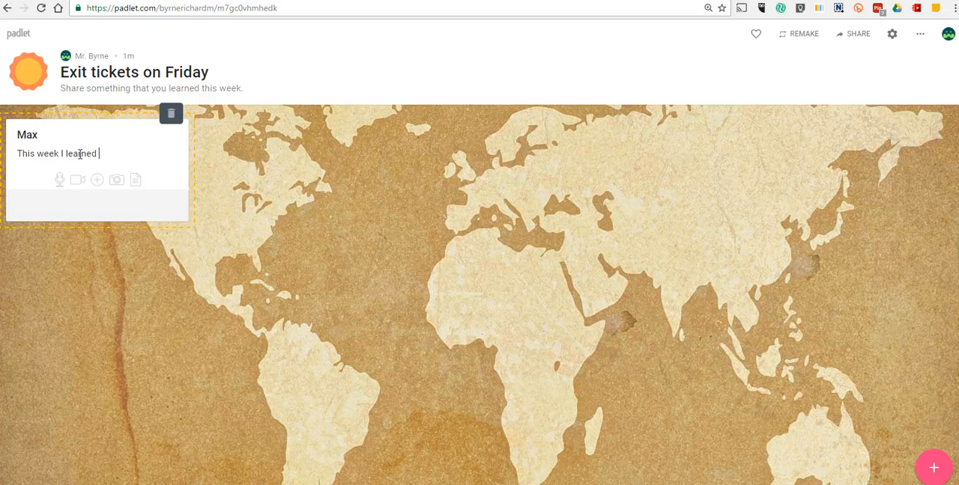
pyautogui.write('about timze')
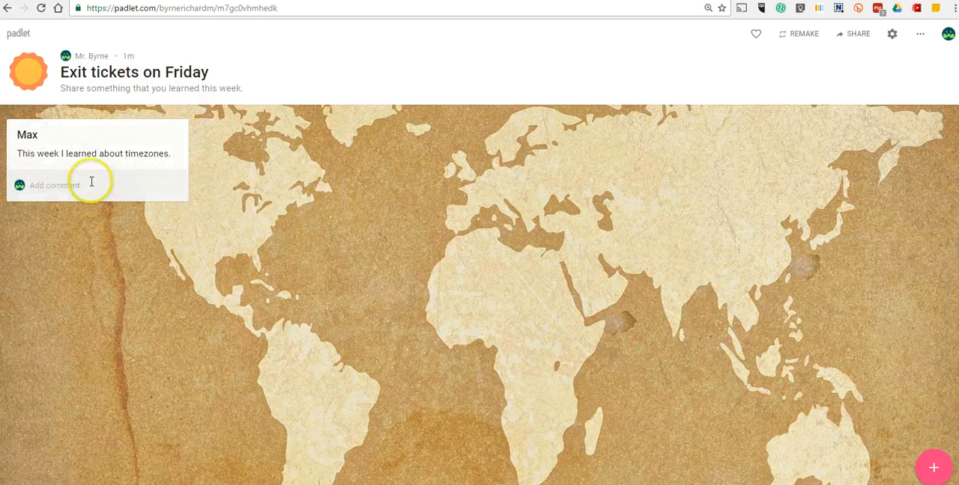
pyautogui.moveTo(200, 58)
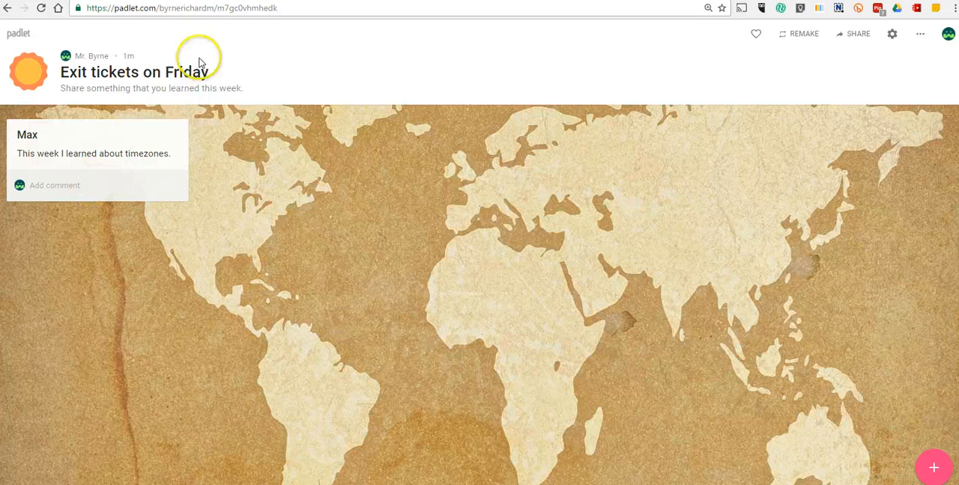
pyautogui.moveTo(59, 173)
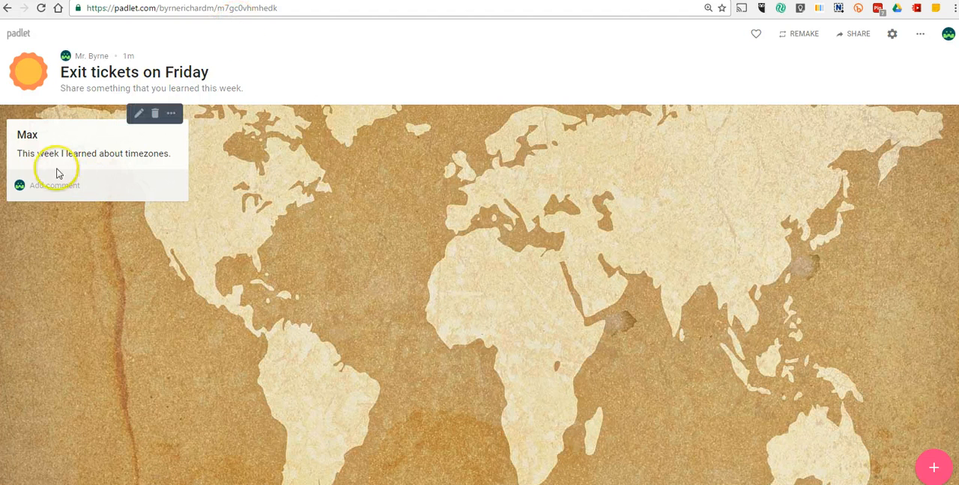
# Comment 'That's great…' on Max's post, asking for something more specific about timezones.
pyautogui.click(67, 185)
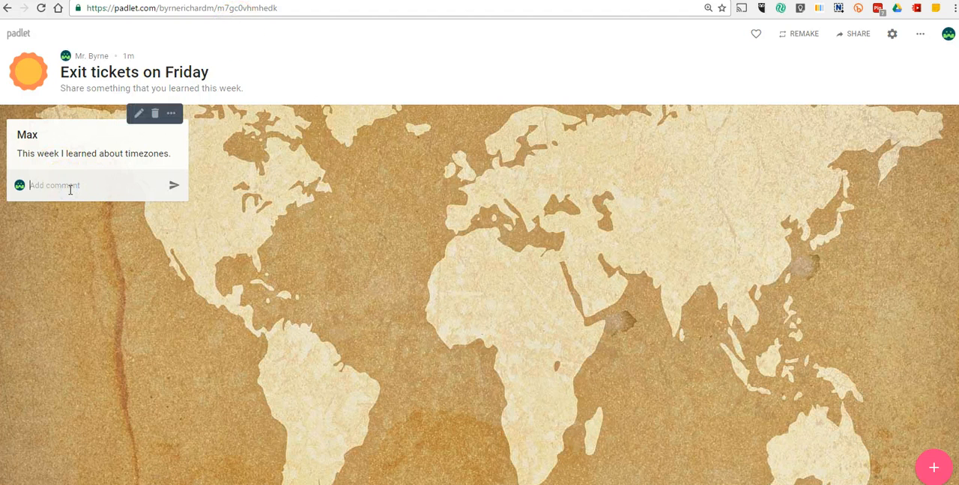
pyautogui.write("That's great! Can you tell me something more sp")
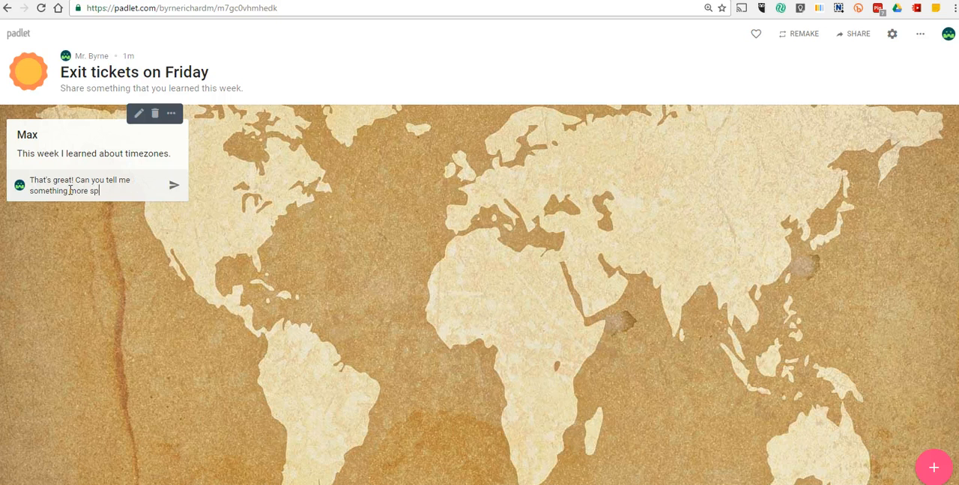
pyautogui.write('ecific')
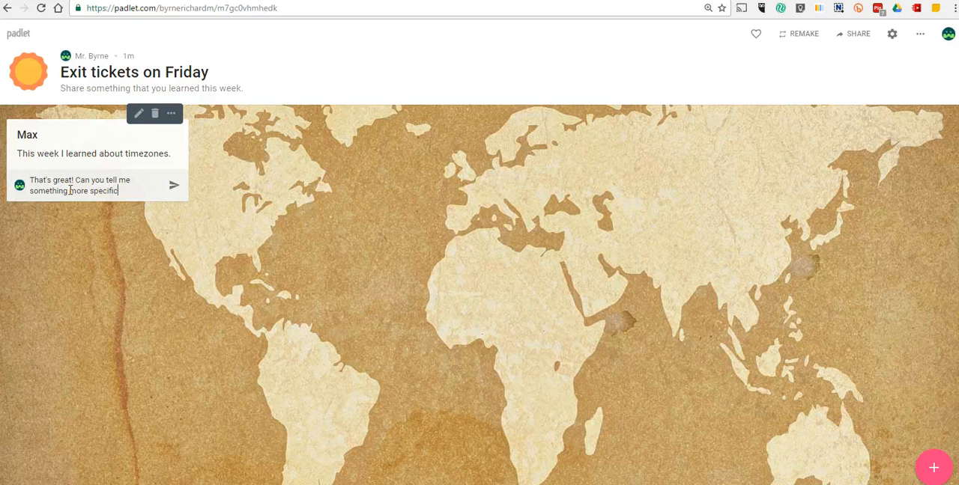
pyautogui.write('about t')
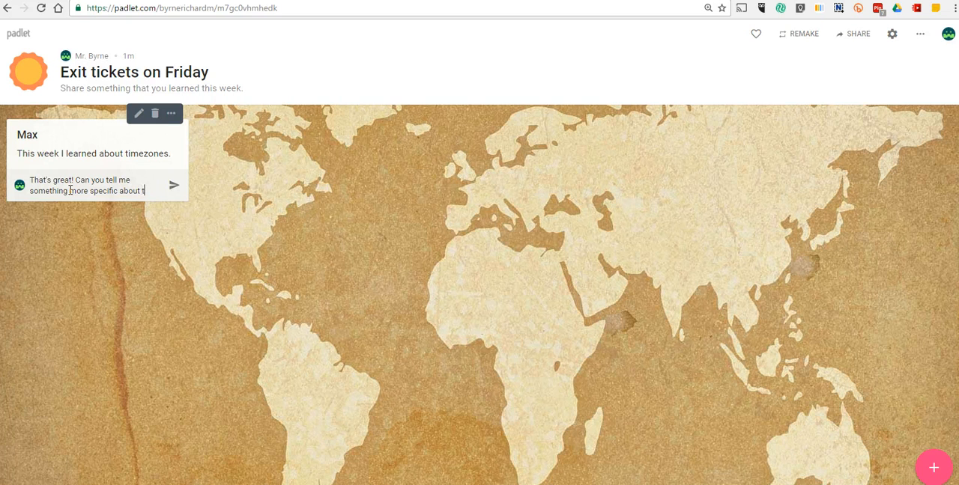
pyautogui.write('timezones.')
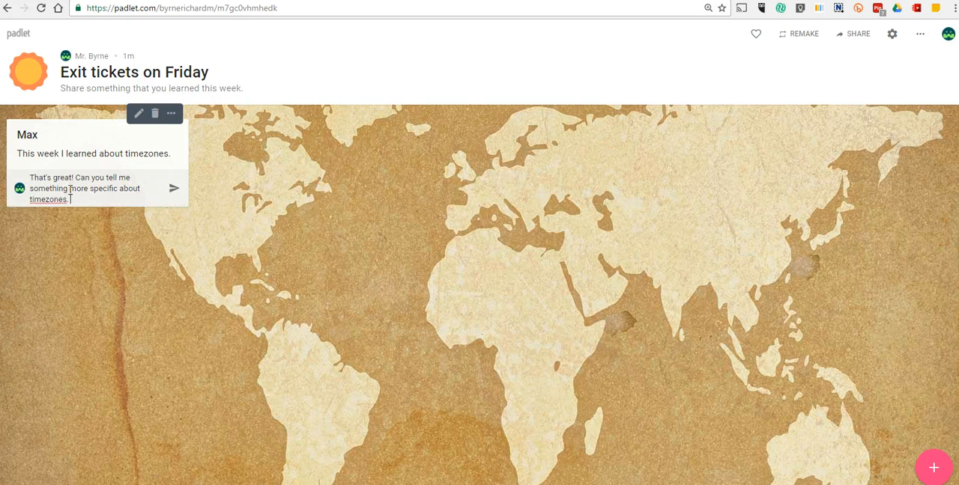
pyautogui.click(174, 188)
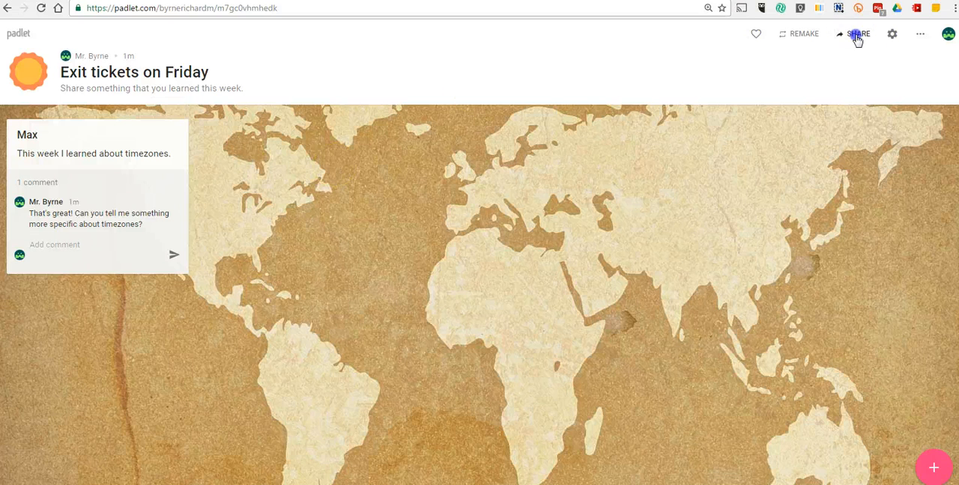
# Show the padlet's Share/Export/Embed options with its QR code.
pyautogui.click(858, 34)
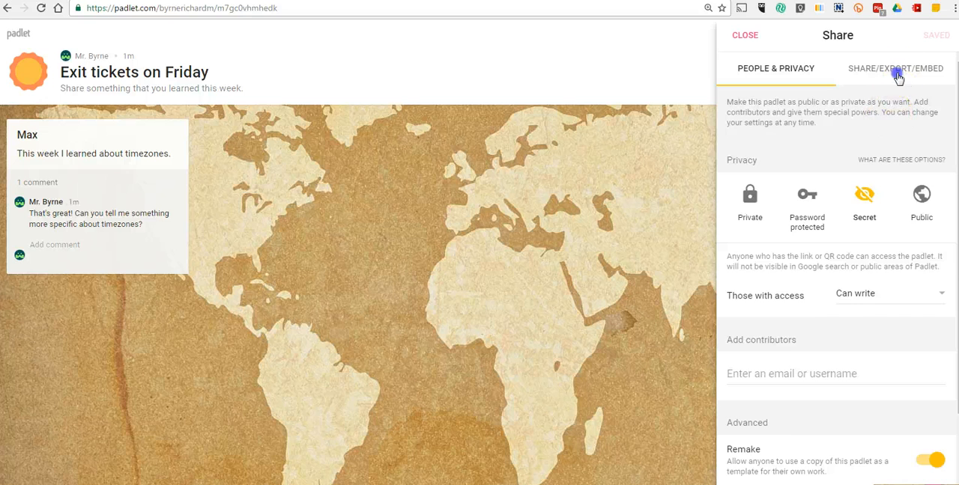
pyautogui.click(894, 68)
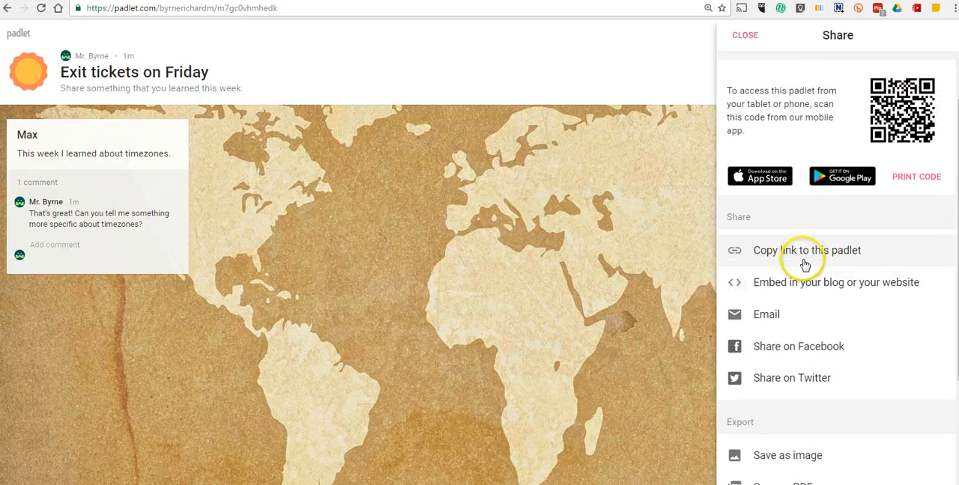
pyautogui.moveTo(820, 289)
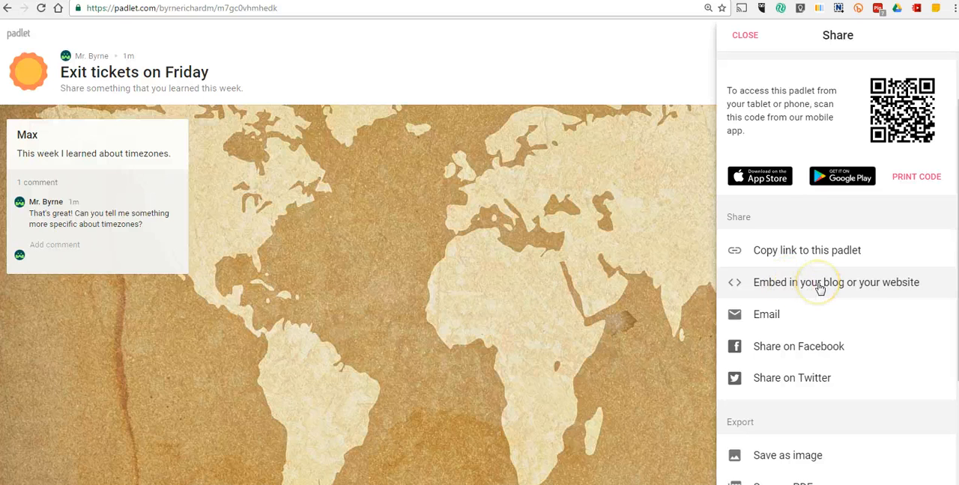
pyautogui.moveTo(779, 327)
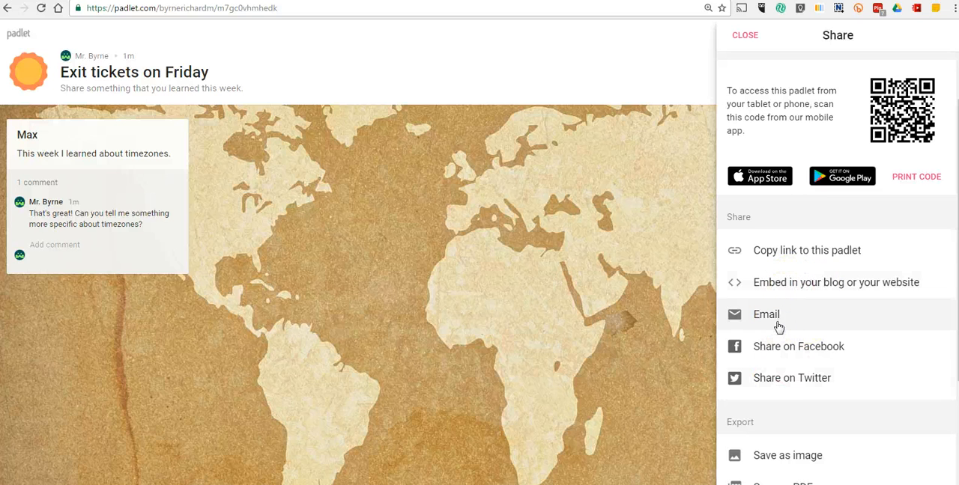